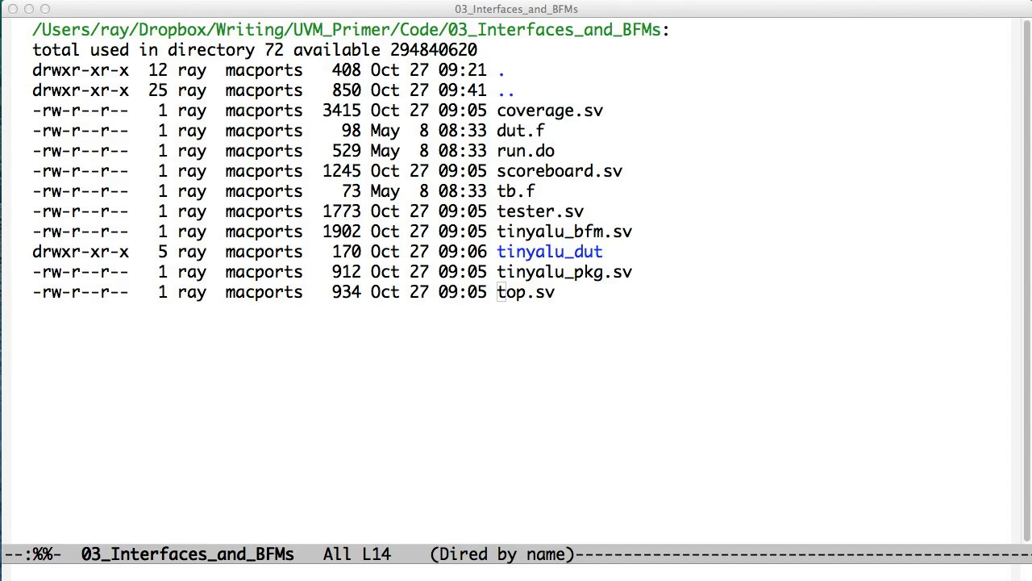
pyautogui.moveTo(875, 473)
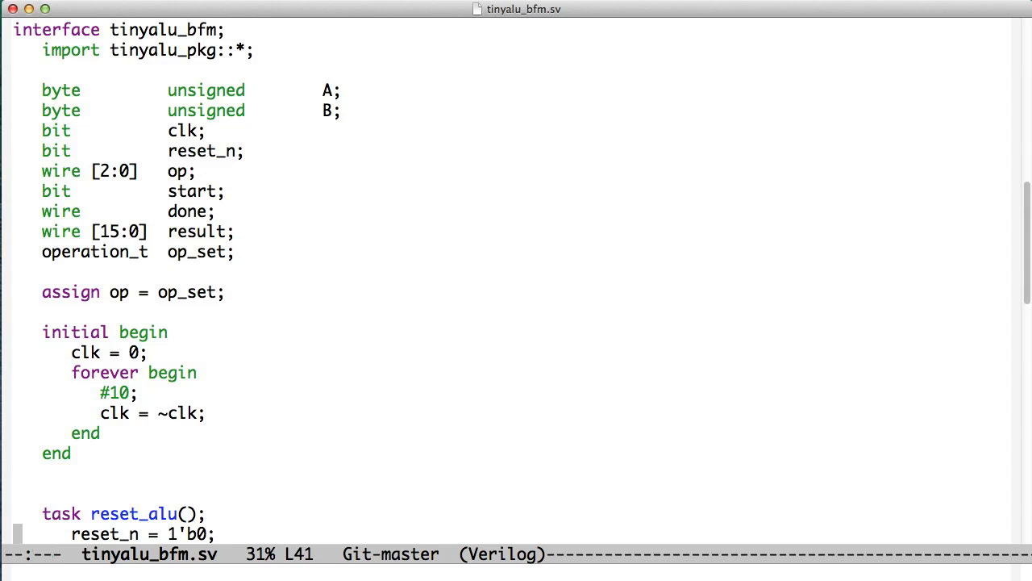
# - Scroll through tinyalu_bfm.sv past reset_alu down to the send_op task
pyautogui.scroll(-3)
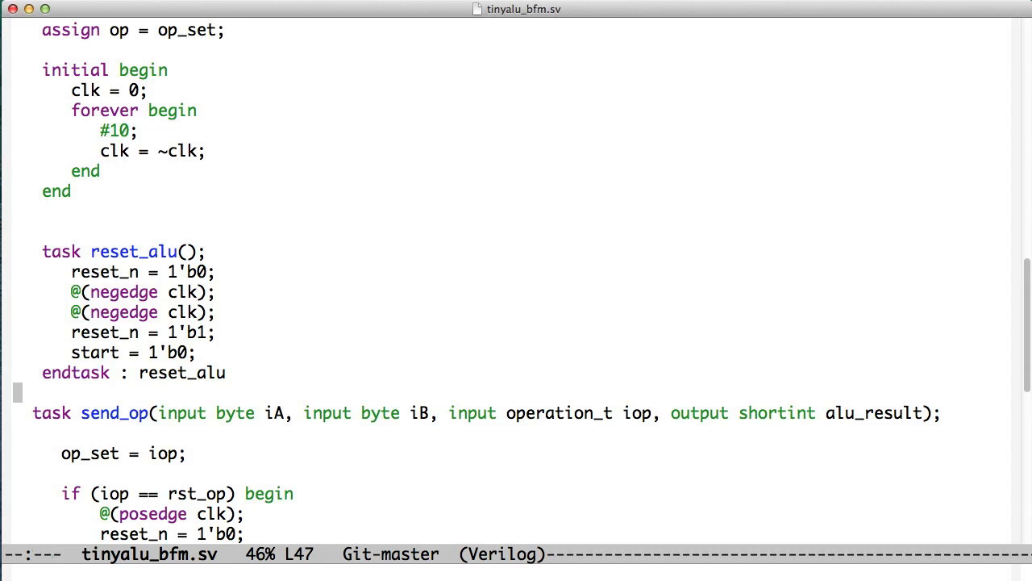
pyautogui.scroll(-3)
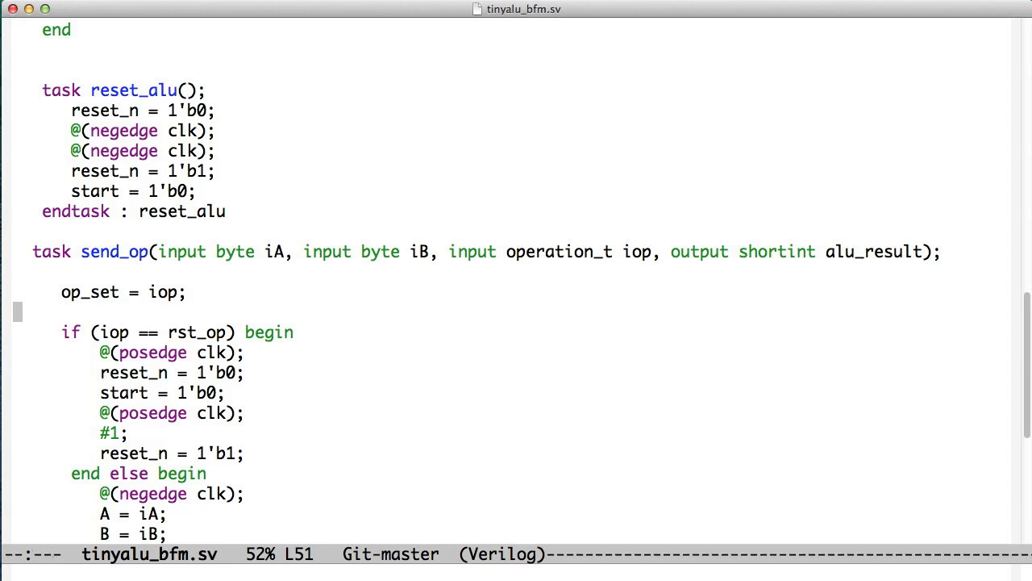
pyautogui.scroll(-3)
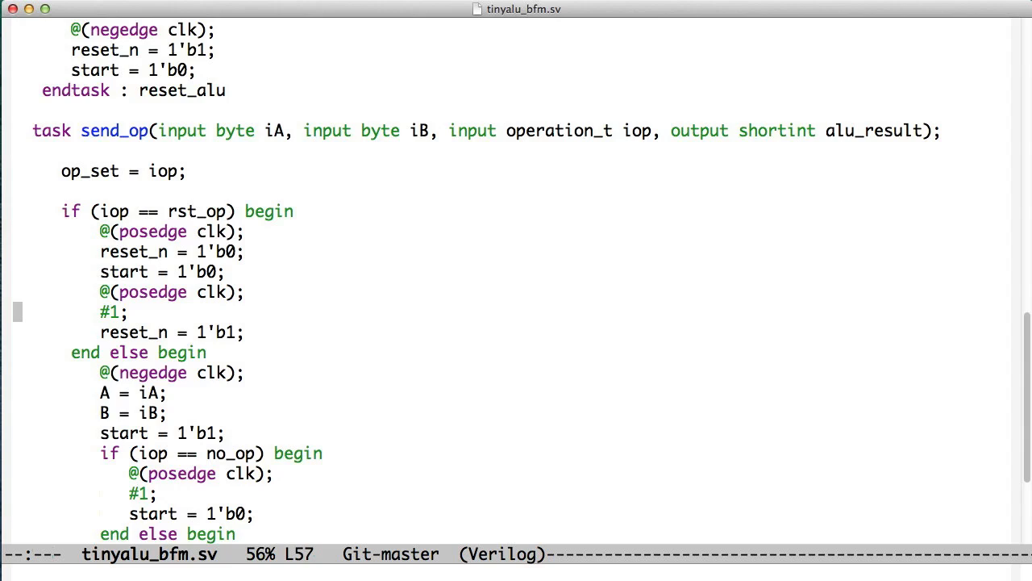
pyautogui.scroll(-3)
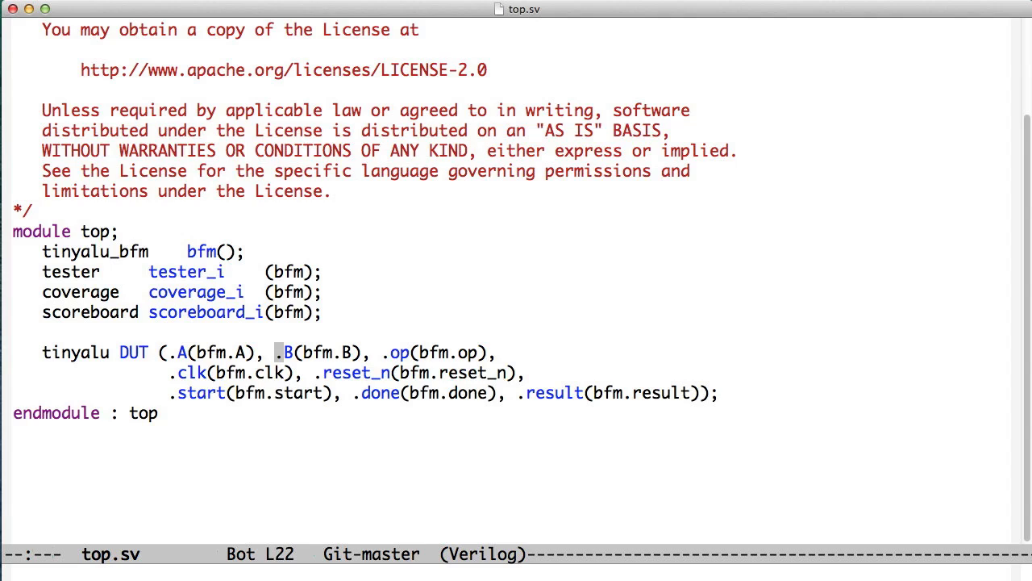
# - Open tester.sv with C-x C-f and scroll down to get_data
pyautogui.press('ctrl+x ctrl+f')
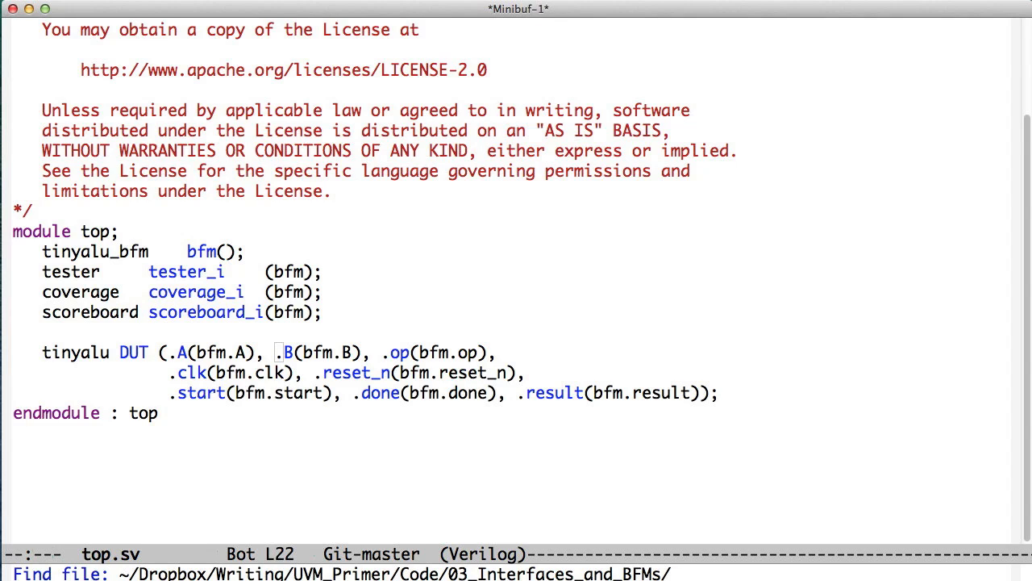
pyautogui.write('tester.sv')
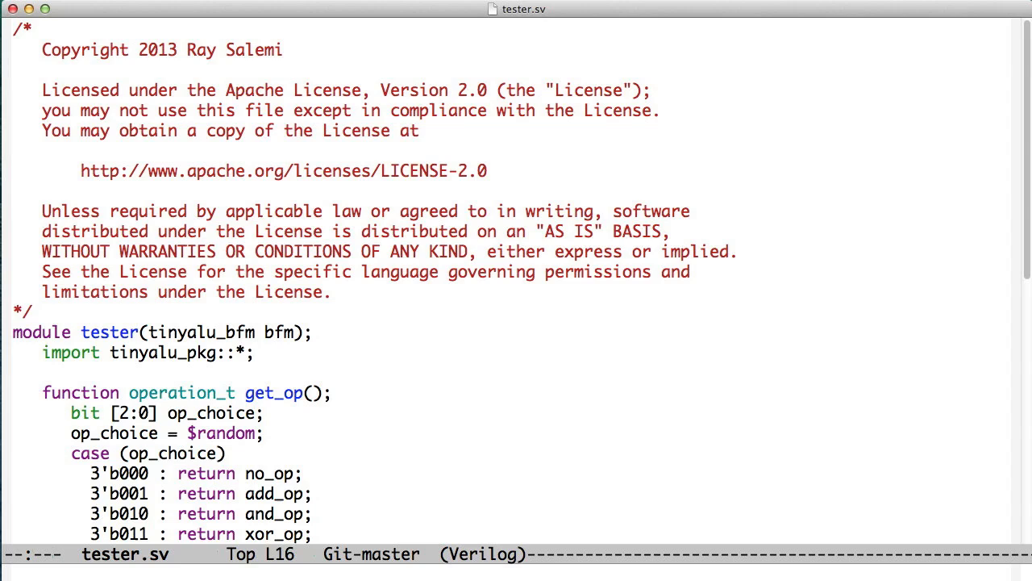
pyautogui.scroll(-3)
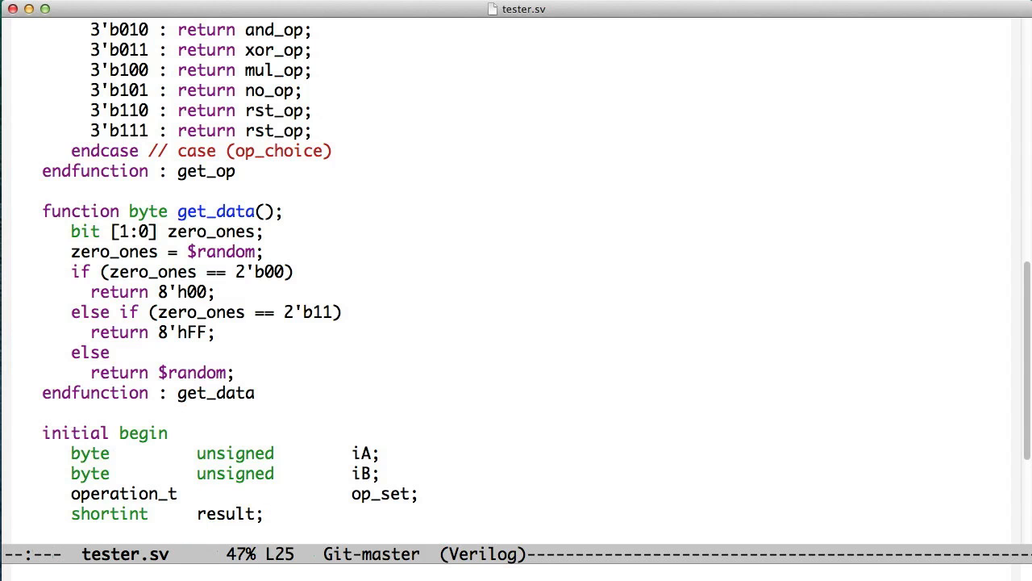
pyautogui.scroll(-3)
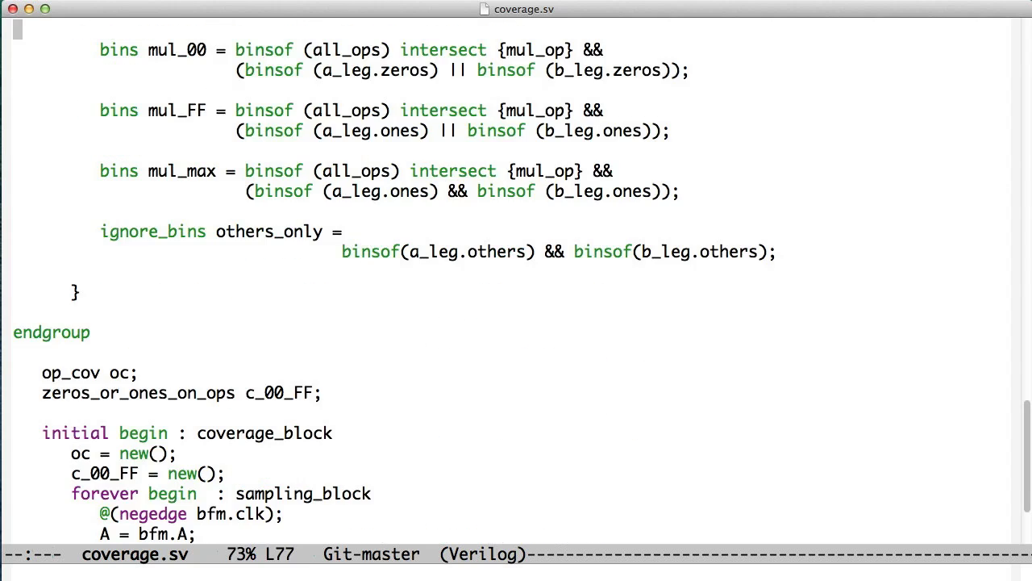
# - Scroll coverage.sv to the multiply cross bins, endgroup and coverage_block initial block
pyautogui.scroll(-3)
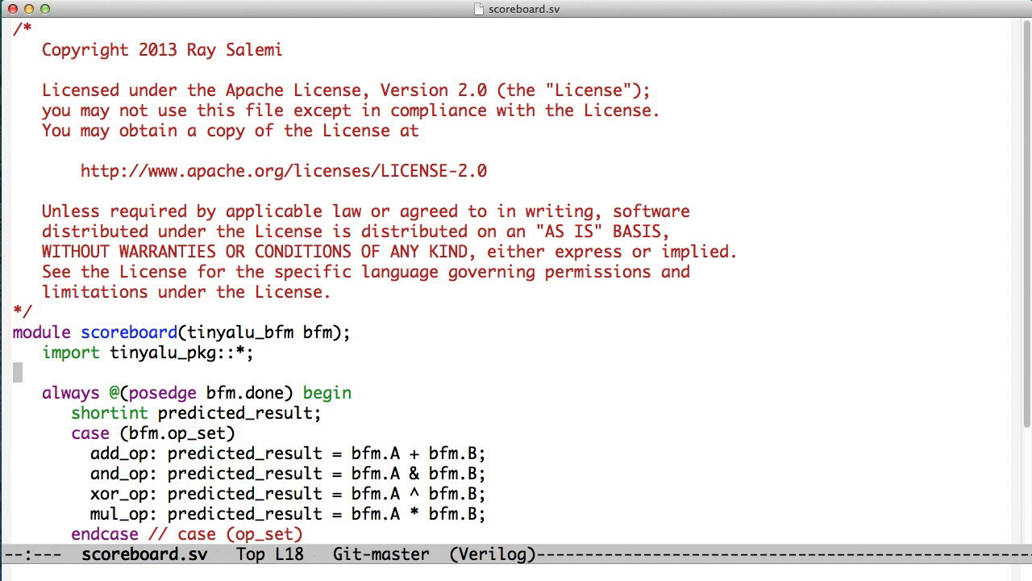
# - Scroll scoreboard.sv to the always block and place the cursor on the rst_op condition
pyautogui.scroll(-3)
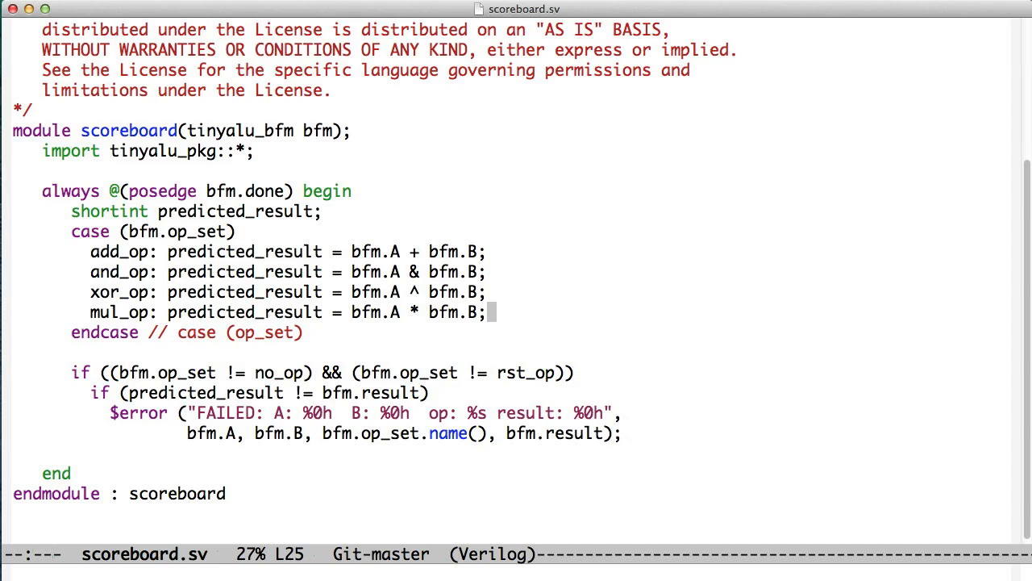
pyautogui.click(490, 372)
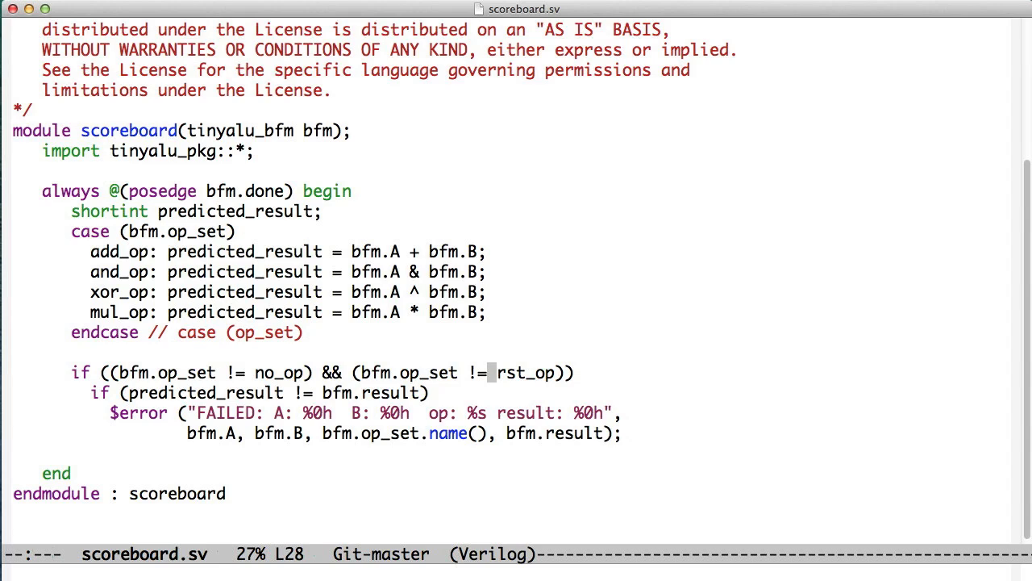